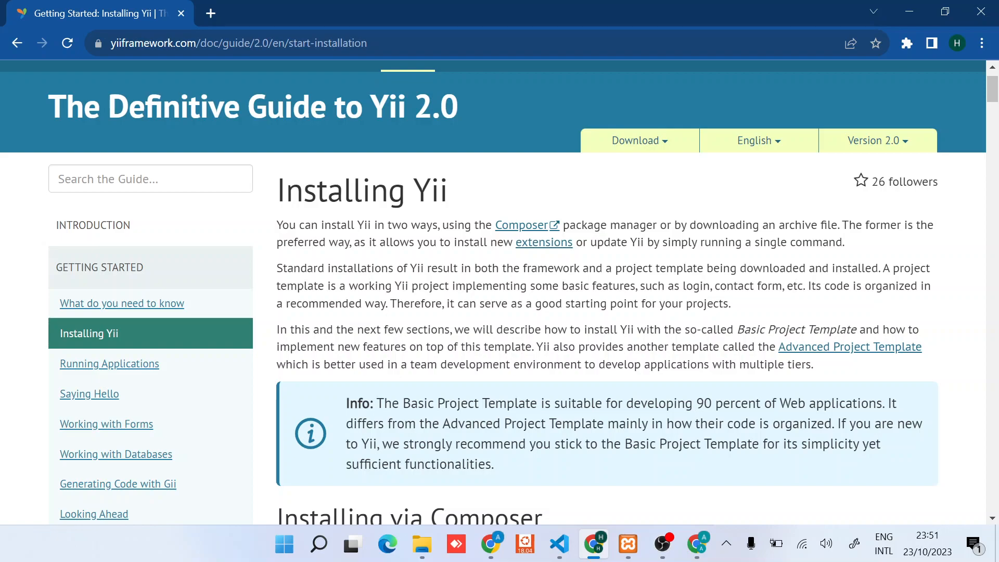
# Return to the Installing Yii chapter through the guide's table of contents.
pyautogui.scroll(-3)
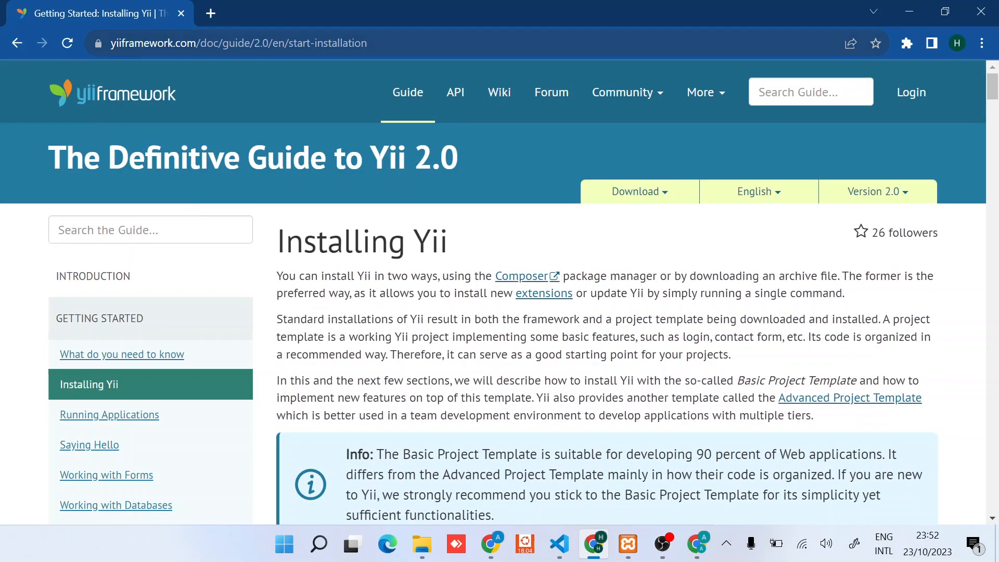
pyautogui.moveTo(407, 92)
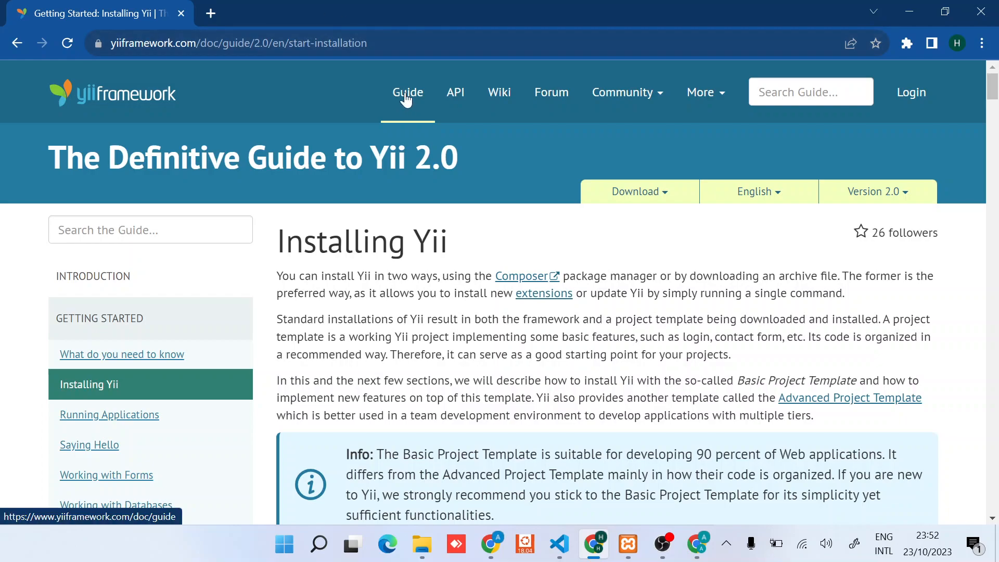
pyautogui.click(407, 93)
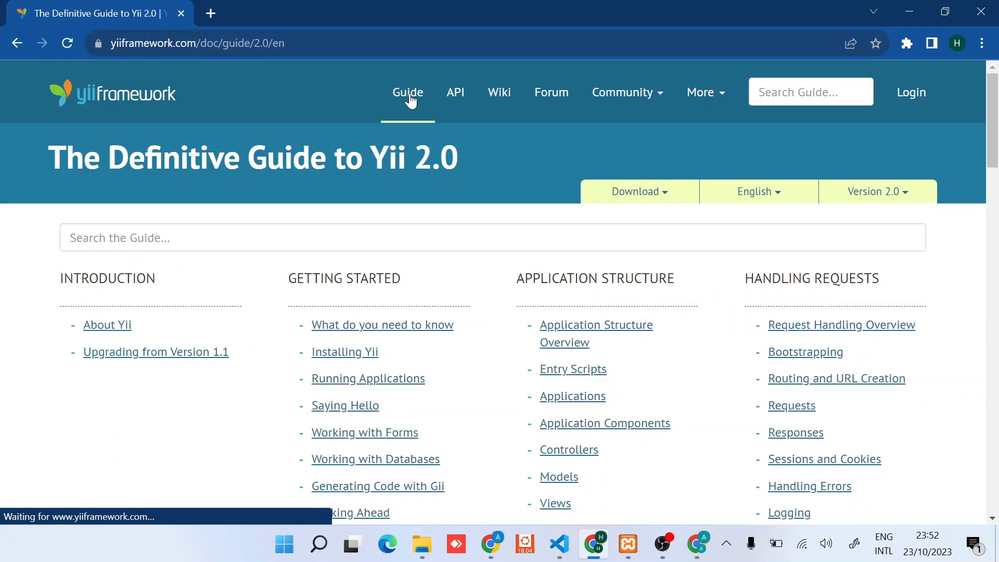
pyautogui.scroll(-3)
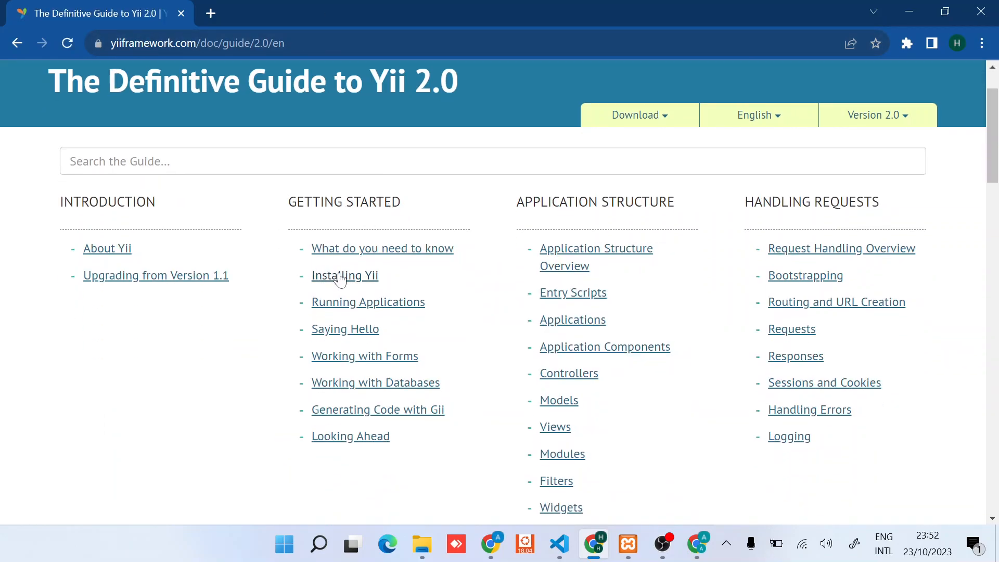
pyautogui.click(344, 275)
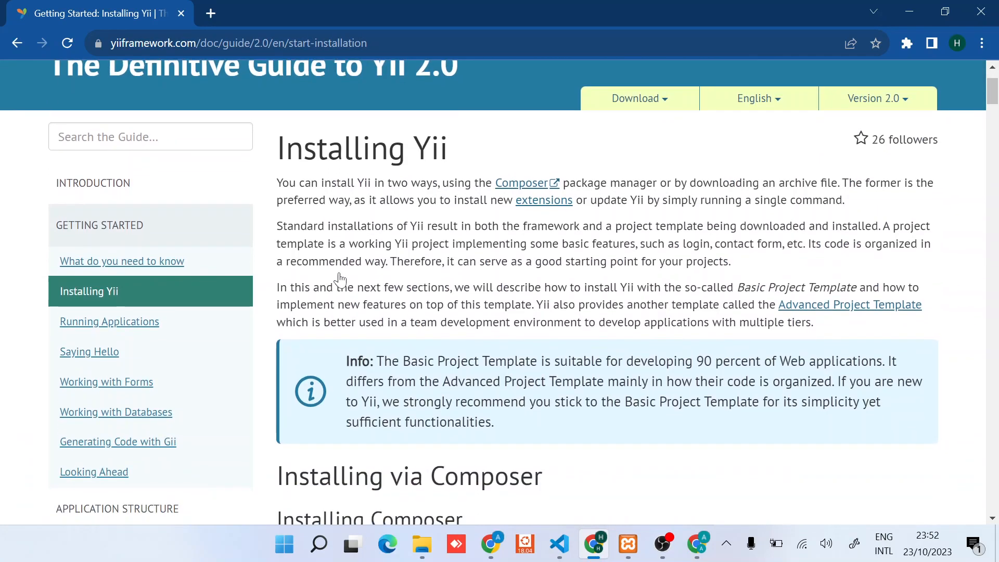
# Highlight the note recommending the Basic Project Template.
pyautogui.scroll(-3)
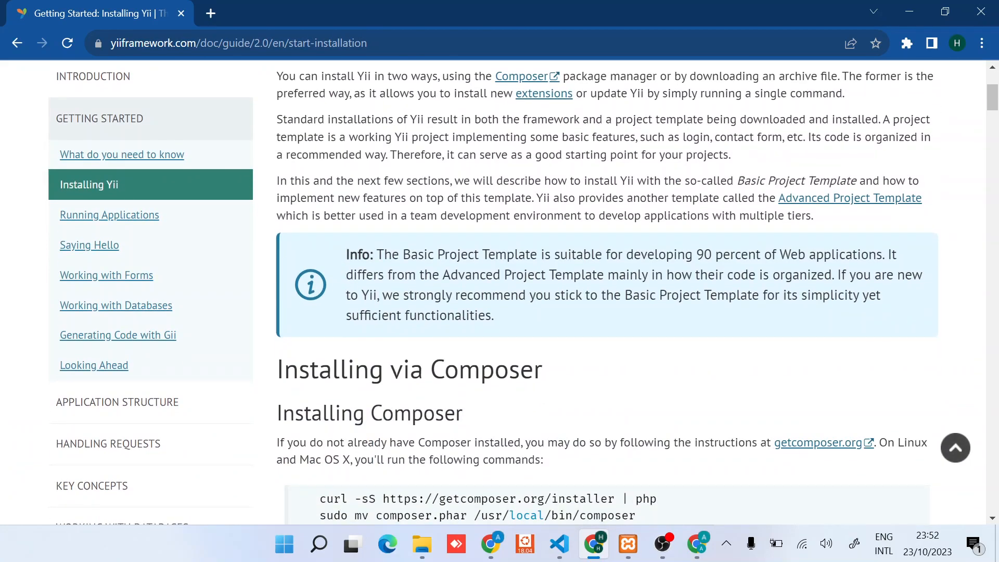
pyautogui.moveTo(377, 254); pyautogui.dragTo(487, 254)
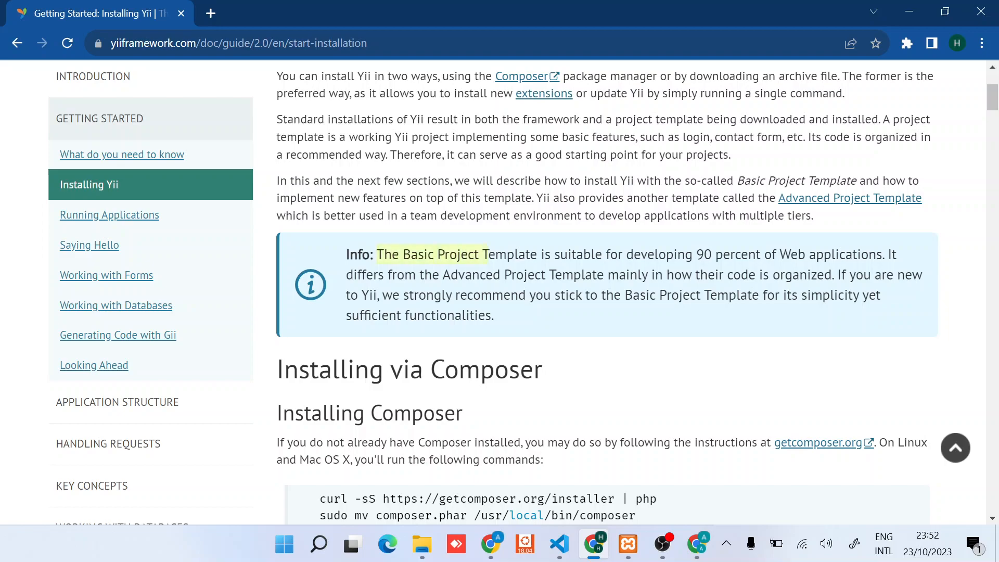
pyautogui.moveTo(488, 254); pyautogui.dragTo(805, 254)
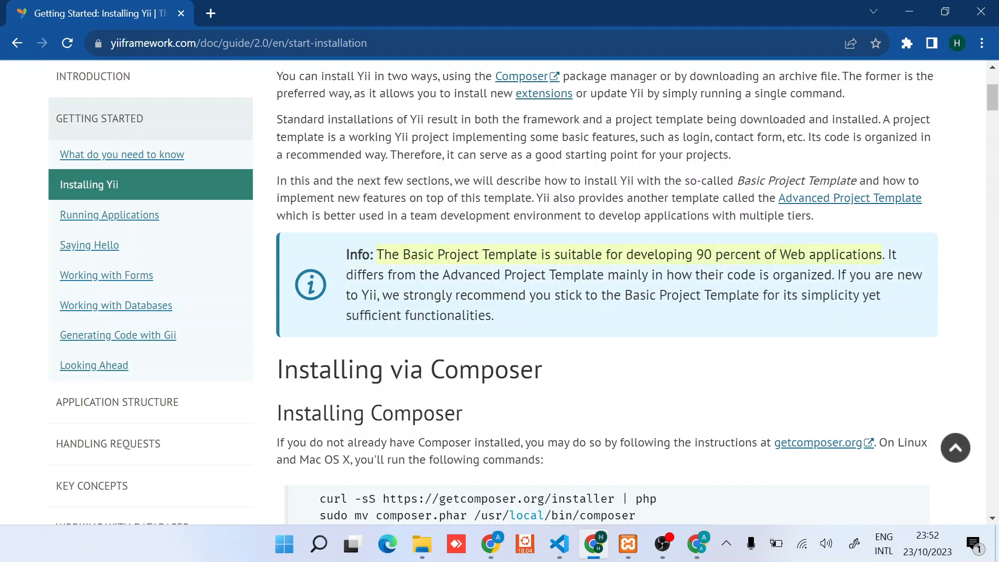
pyautogui.moveTo(705, 316)
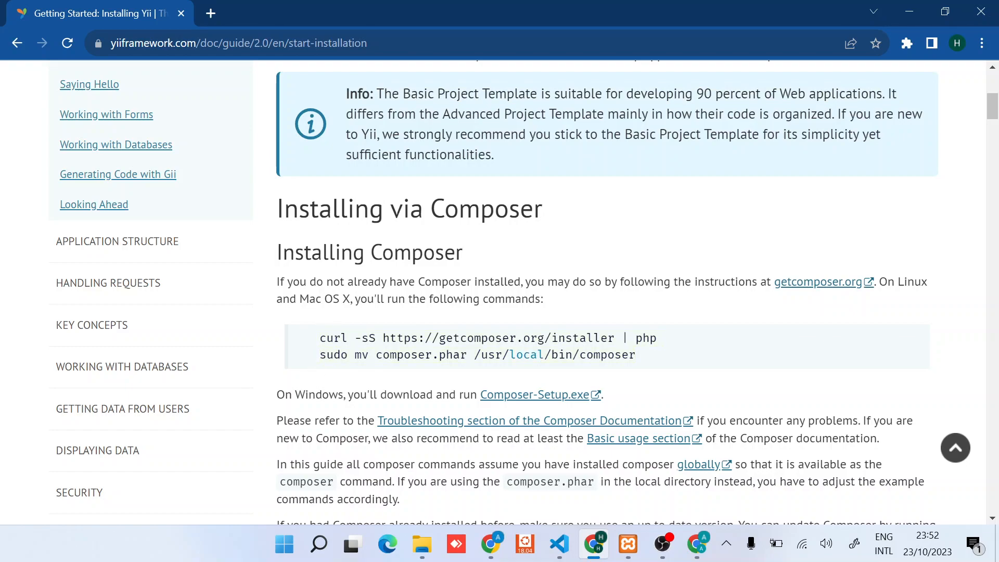
pyautogui.moveTo(818, 283)
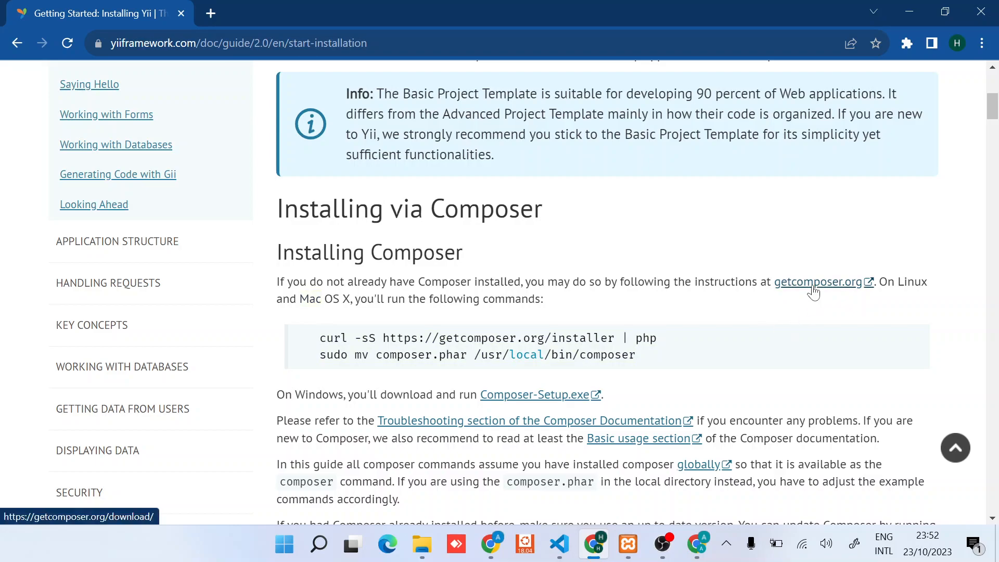
# Open the getcomposer.org download page from the guide's link.
pyautogui.click(819, 282)
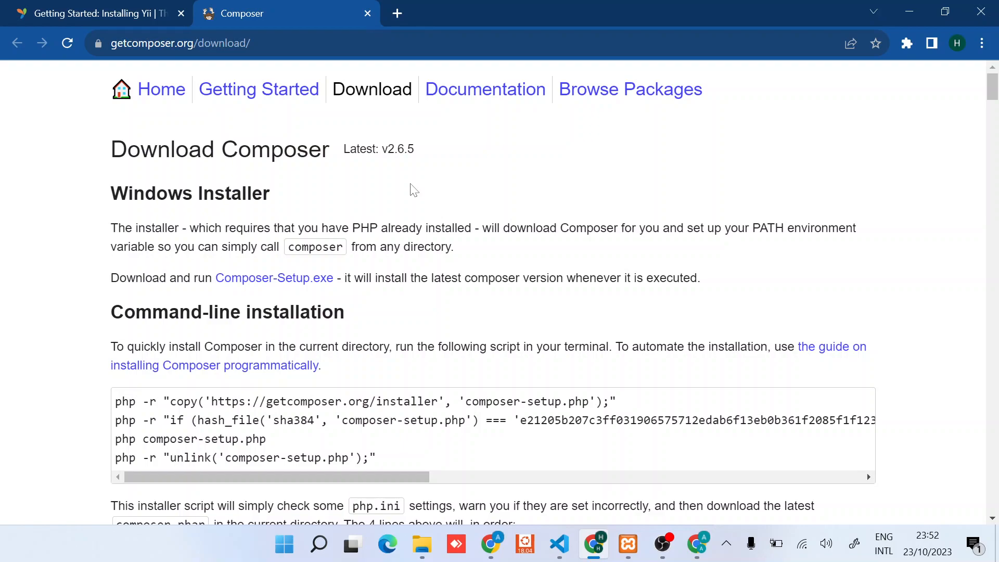
pyautogui.moveTo(479, 217)
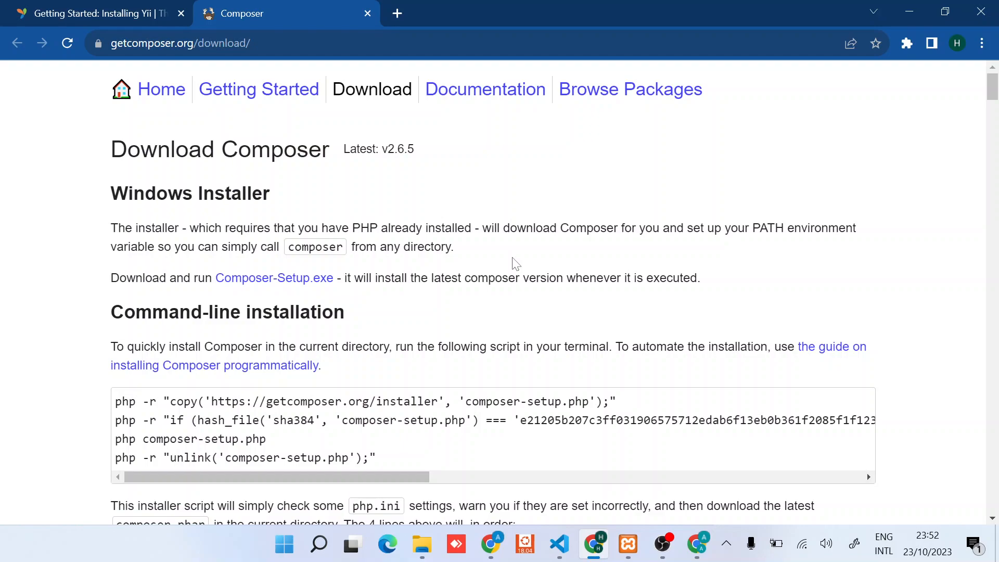
pyautogui.moveTo(530, 342)
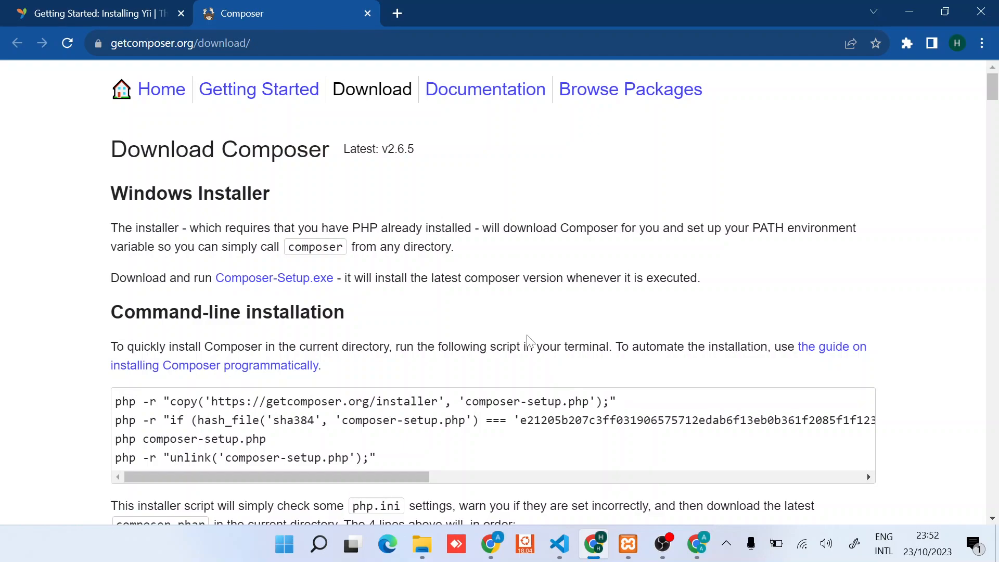
pyautogui.moveTo(546, 321)
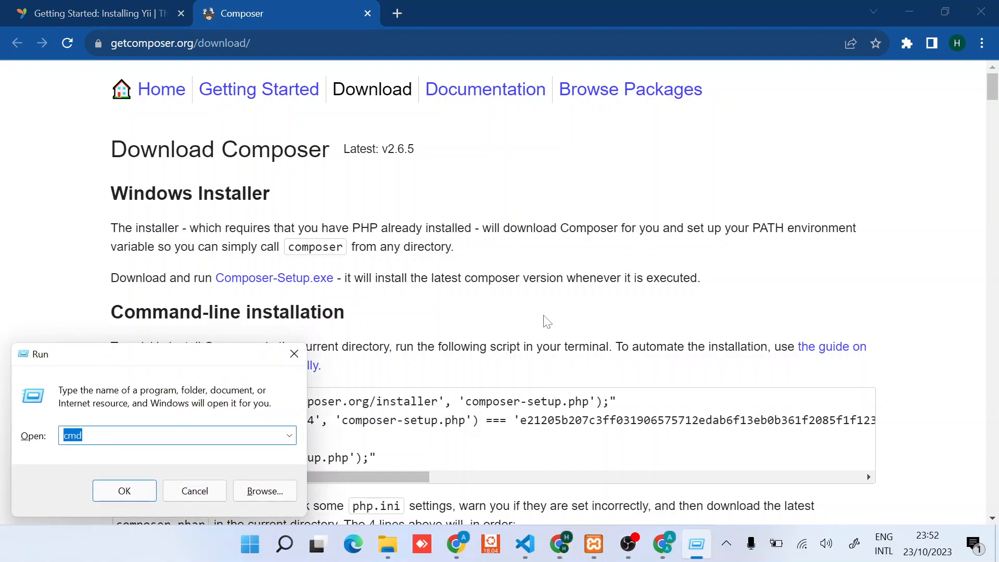
# Run composer -v in the command prompt to confirm Composer 2.6.5 is installed.
pyautogui.click(124, 490)
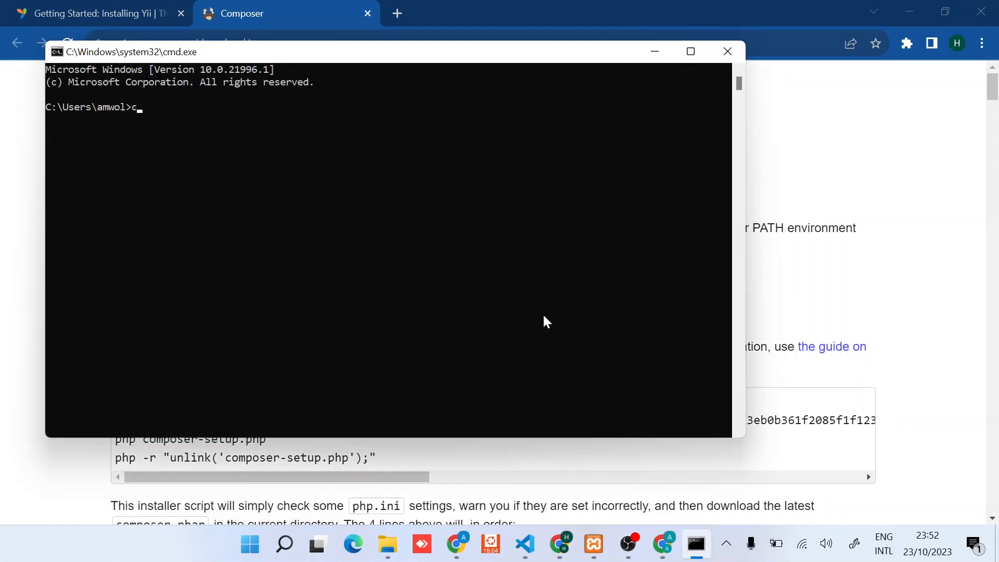
pyautogui.write('omposer')
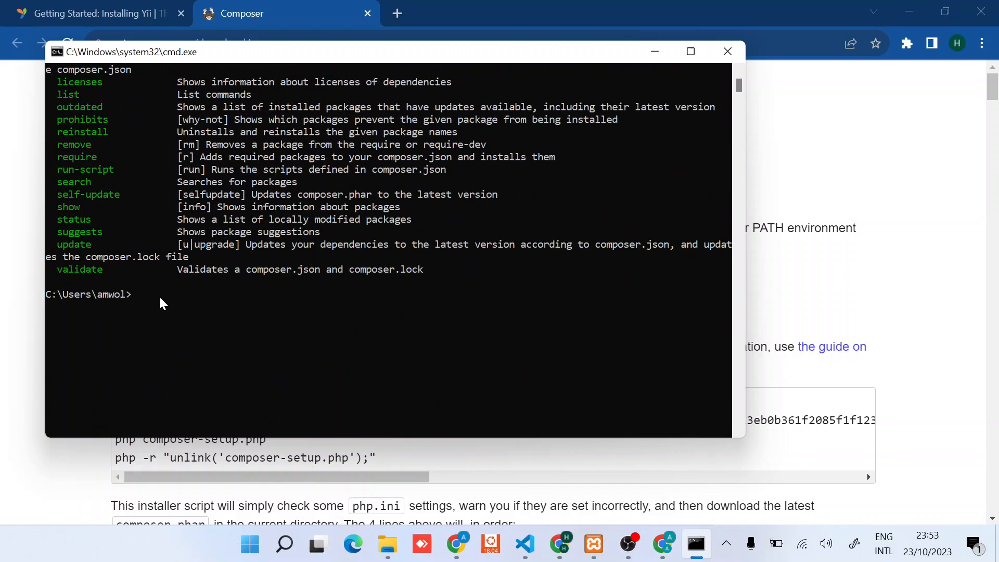
pyautogui.write('composer -')
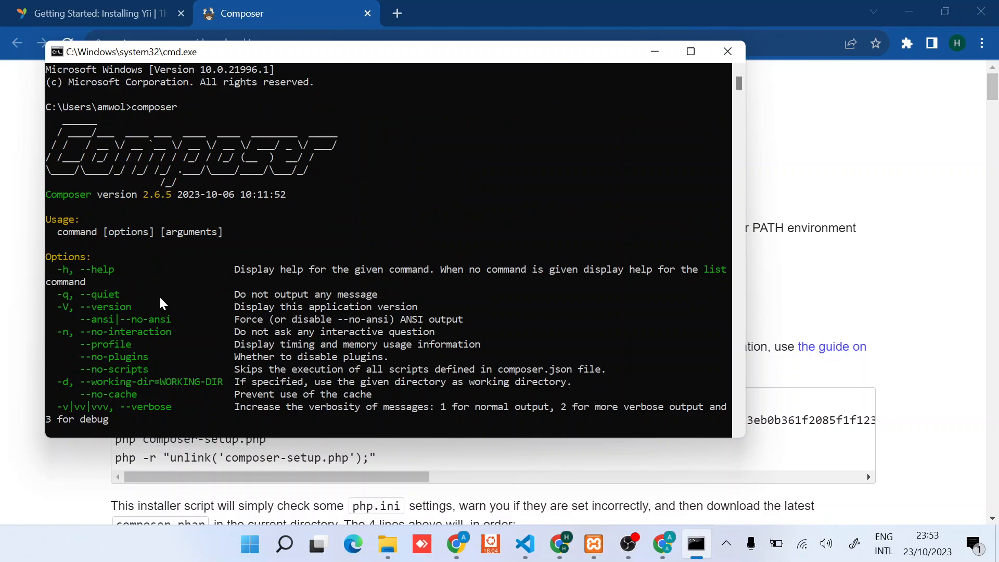
pyautogui.write('composer -v')
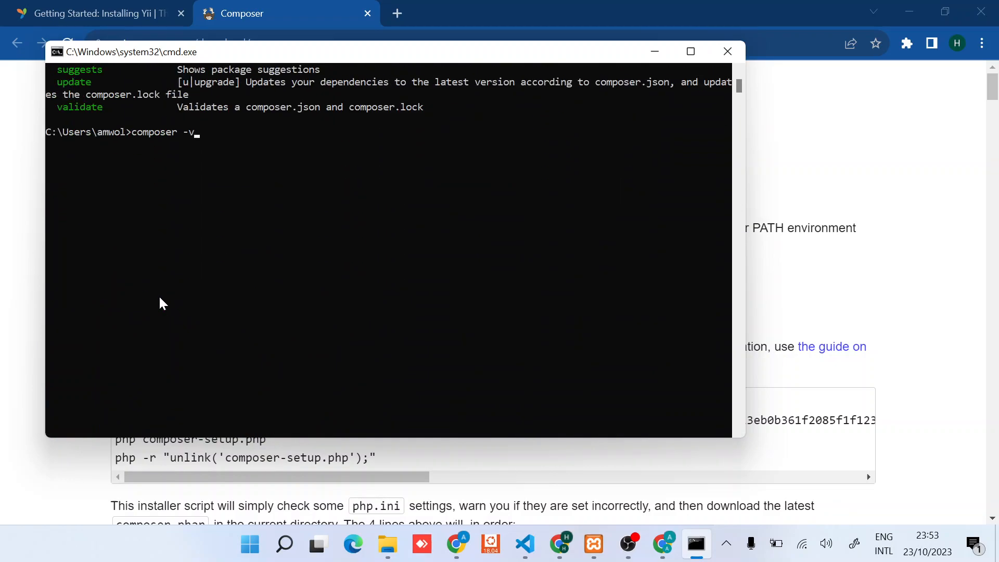
pyautogui.press('enter')
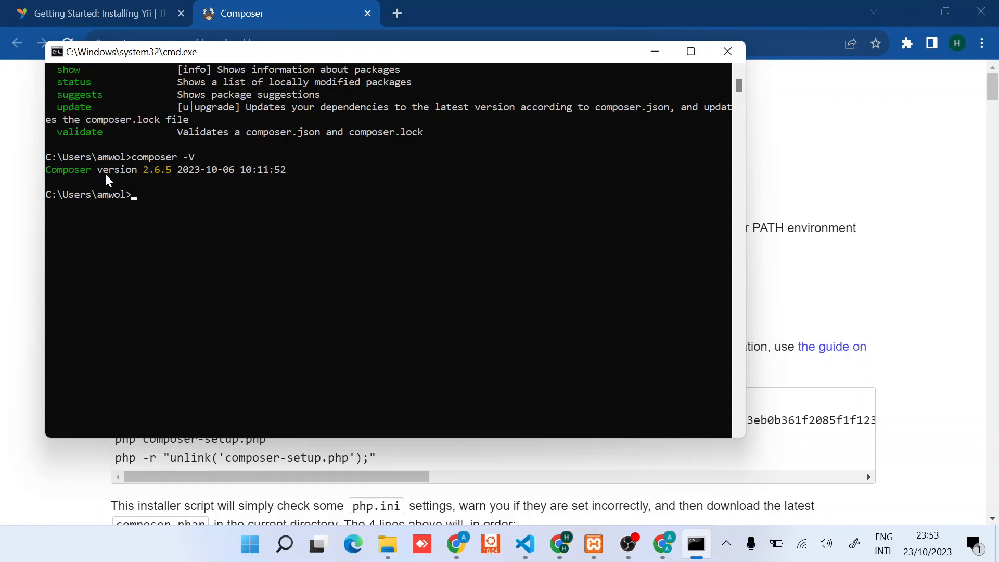
pyautogui.moveTo(209, 179)
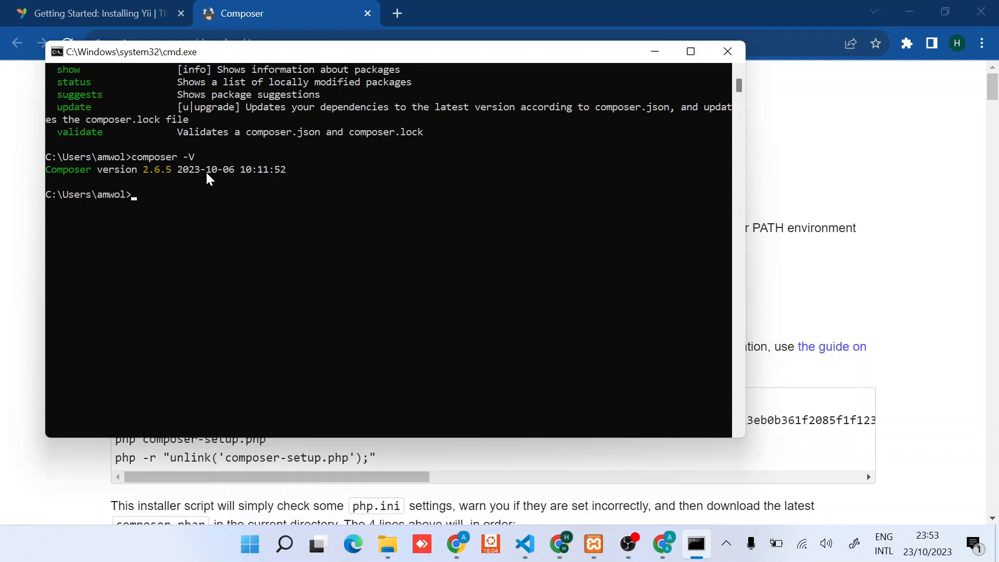
pyautogui.moveTo(264, 180)
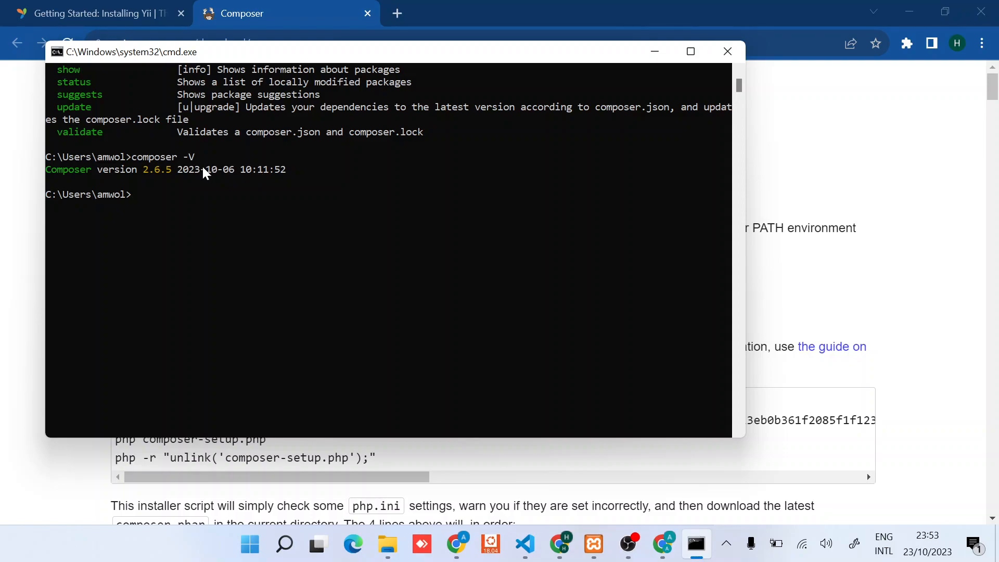
pyautogui.moveTo(228, 181)
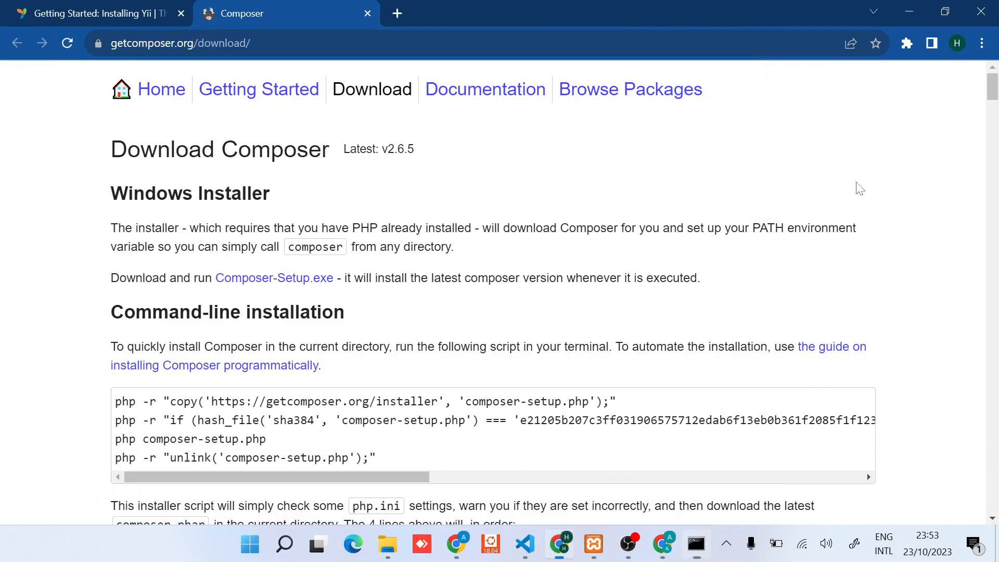
# Return to the Yii guide and scroll to the composer create-project command for the basic template.
pyautogui.click(96, 13)
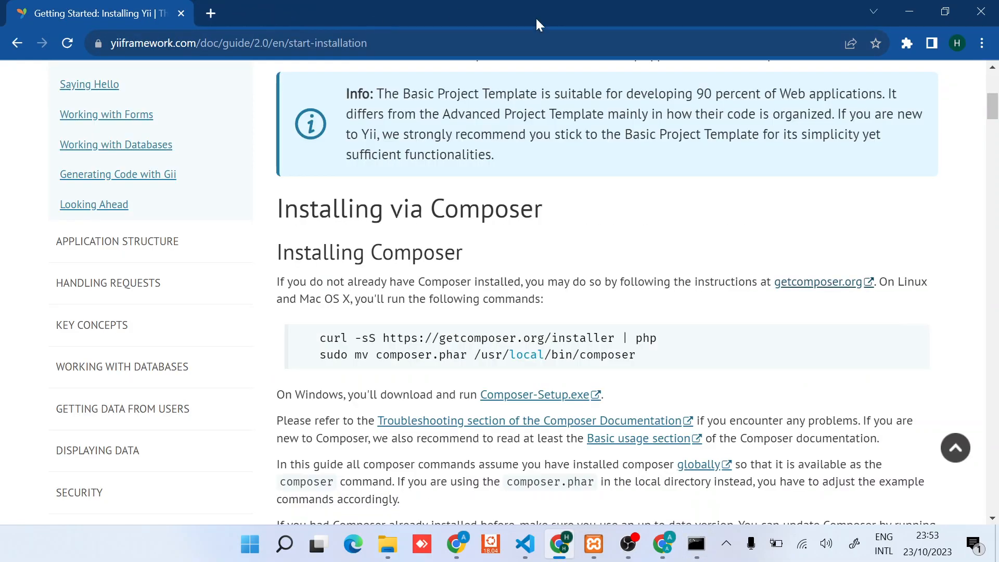
pyautogui.scroll(-3)
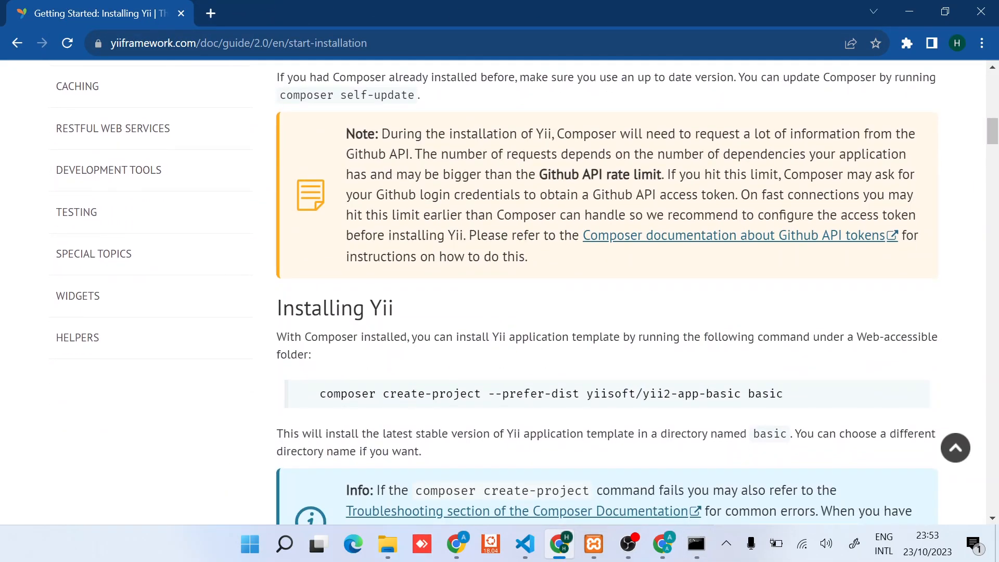
pyautogui.scroll(-3)
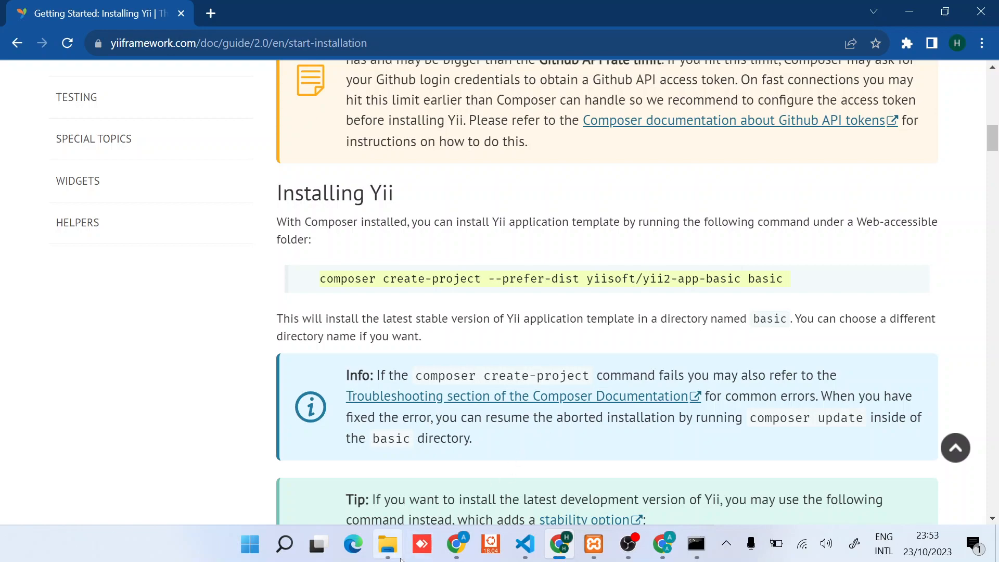
# Launch cmd from the address bar of the htdocs projects folder.
pyautogui.click(386, 544)
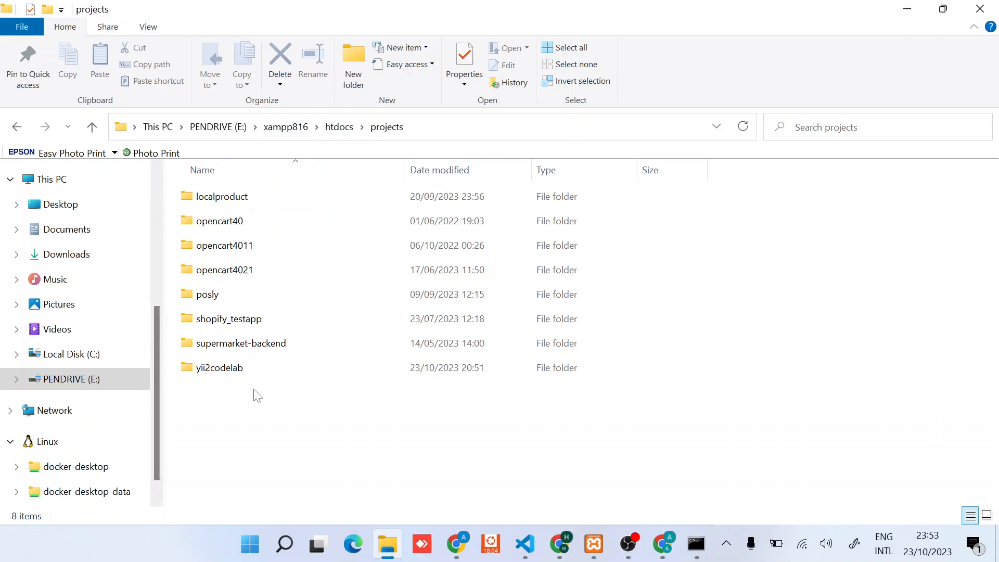
pyautogui.moveTo(427, 132)
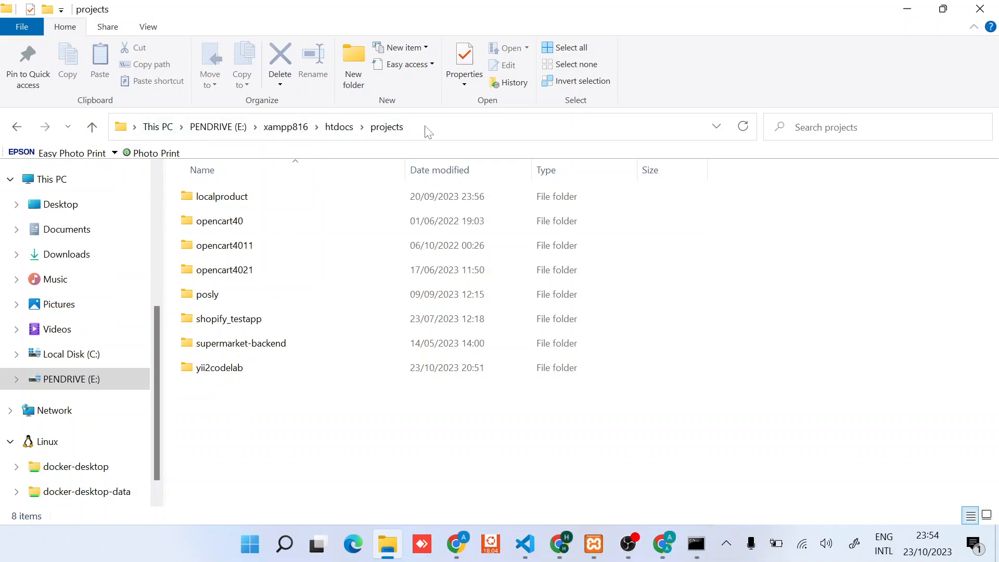
pyautogui.click(427, 127)
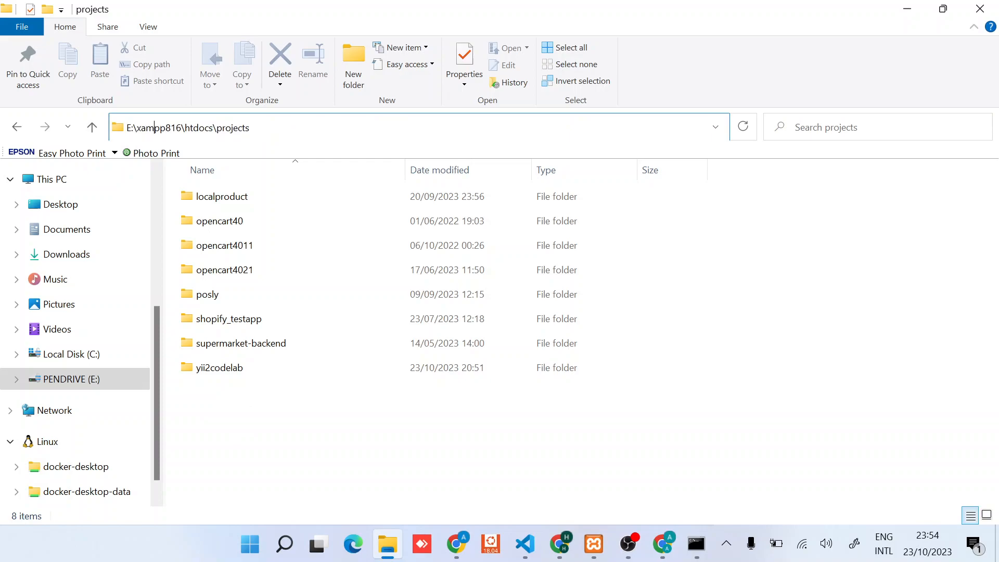
pyautogui.write('cmd')
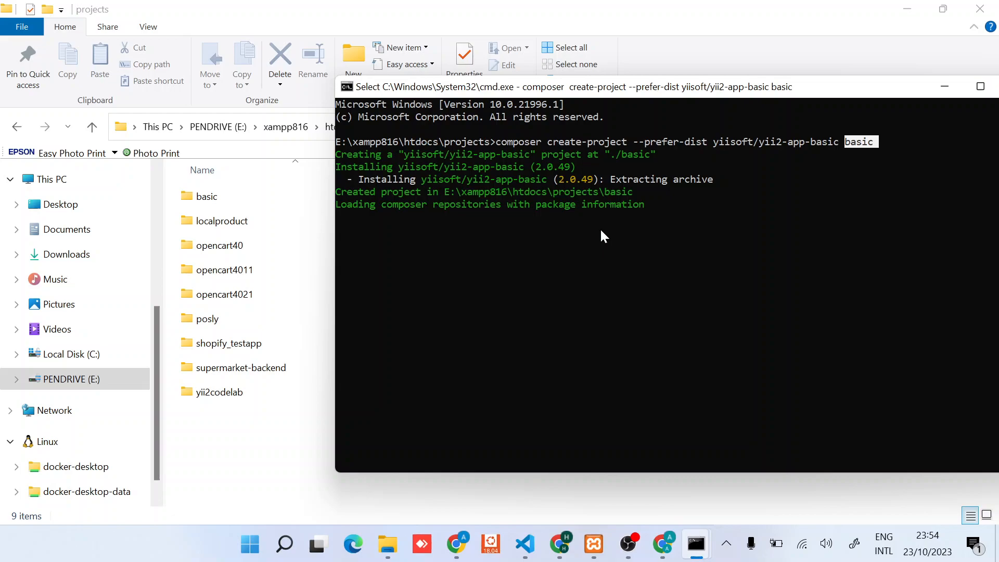
pyautogui.moveTo(477, 246)
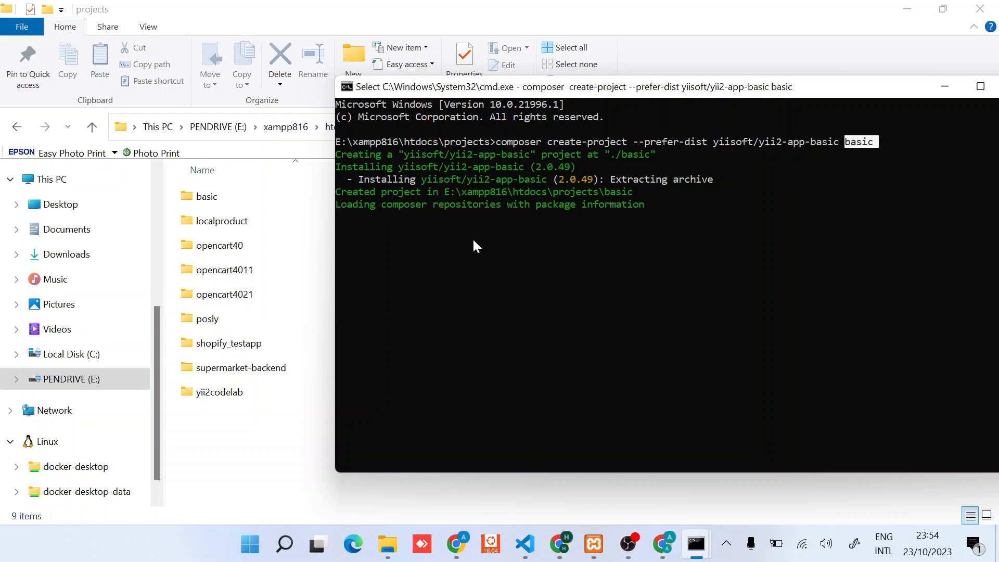